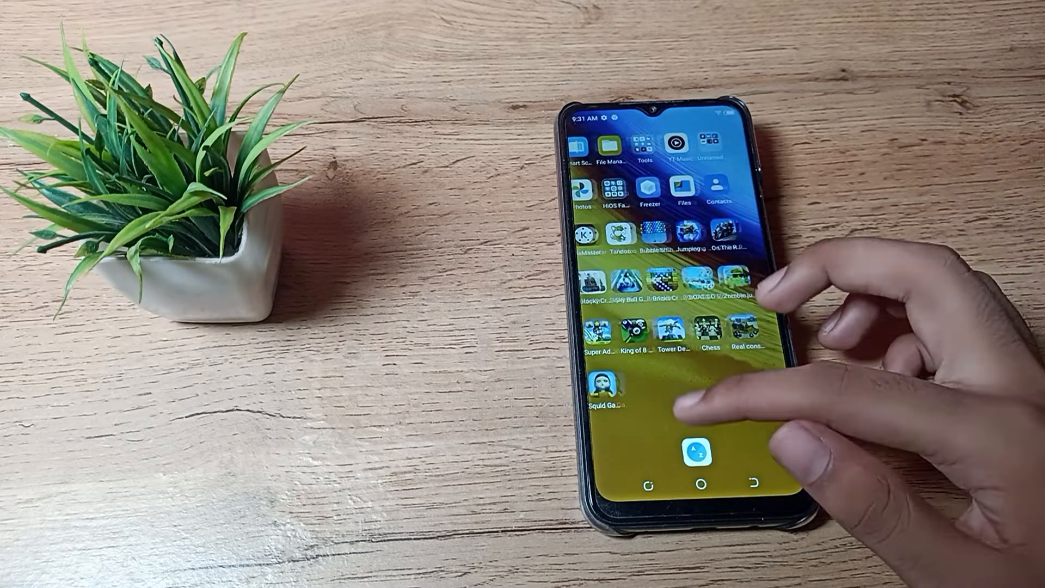
Show the alphabetical app drawer listing all installed apps.
click(679, 456)
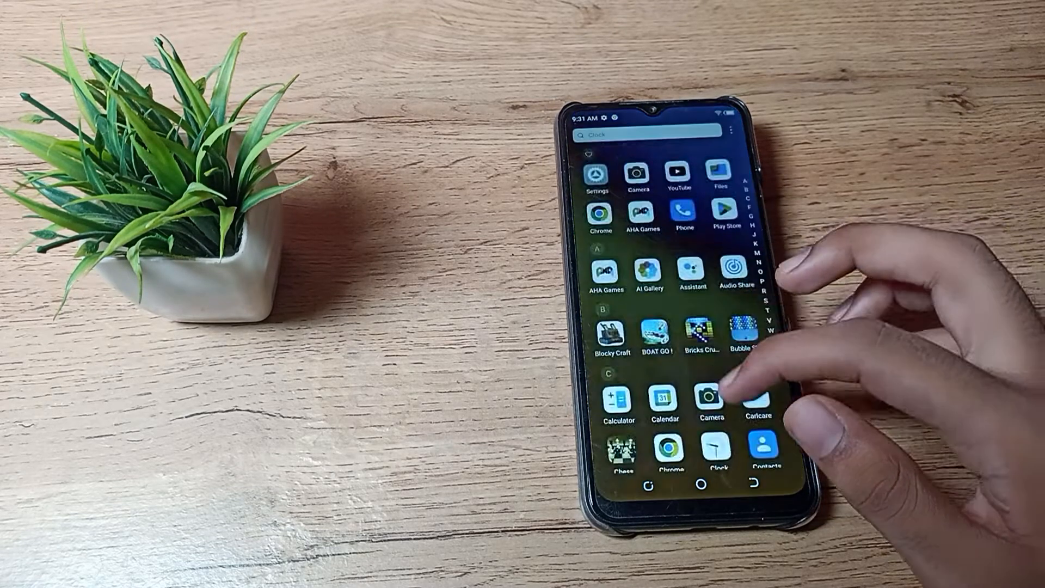
scroll(down, 3)
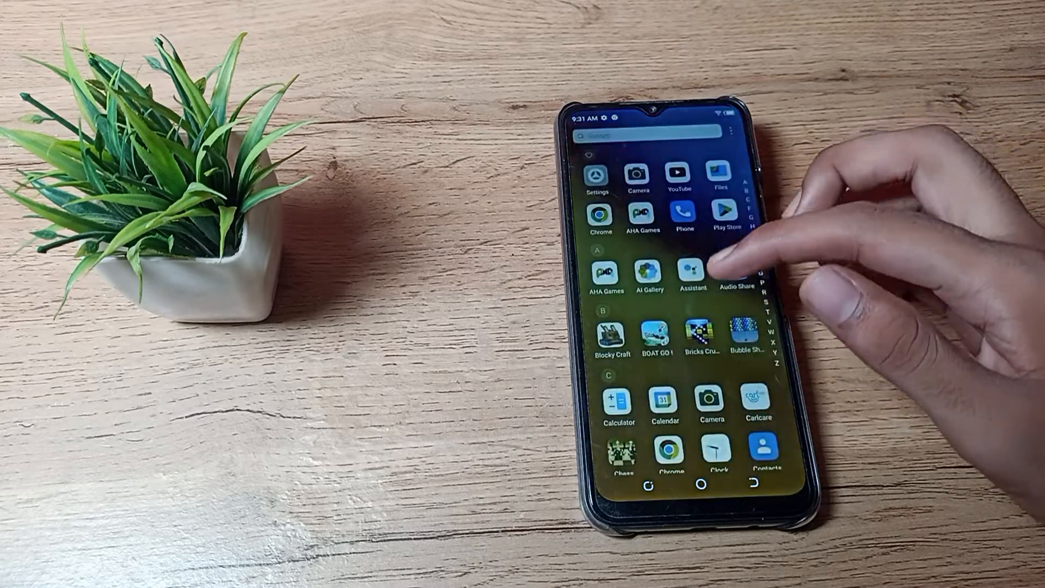
Scroll through Settings down to the Special function entry.
scroll(down, 3)
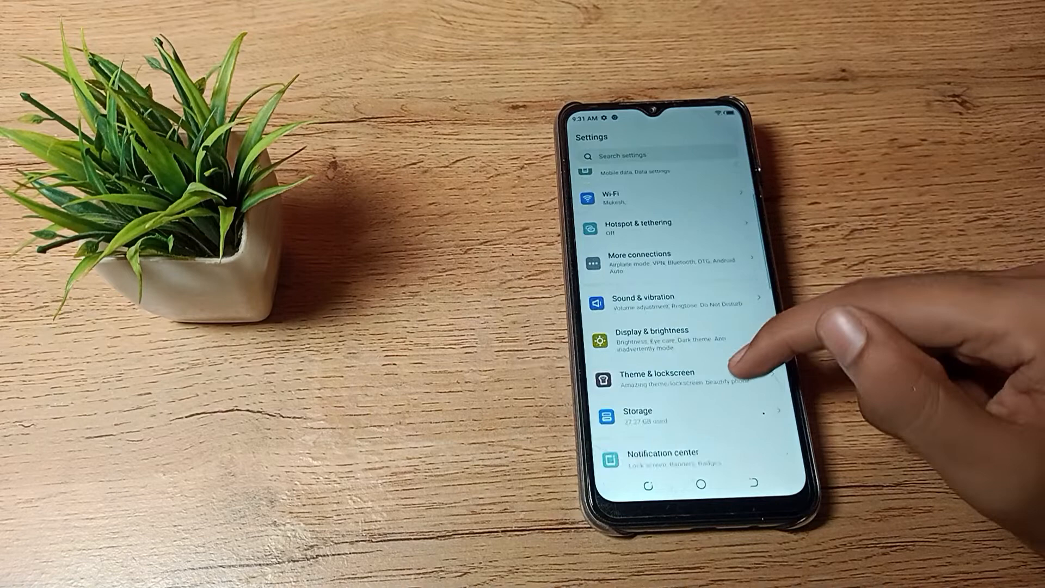
scroll(down, 3)
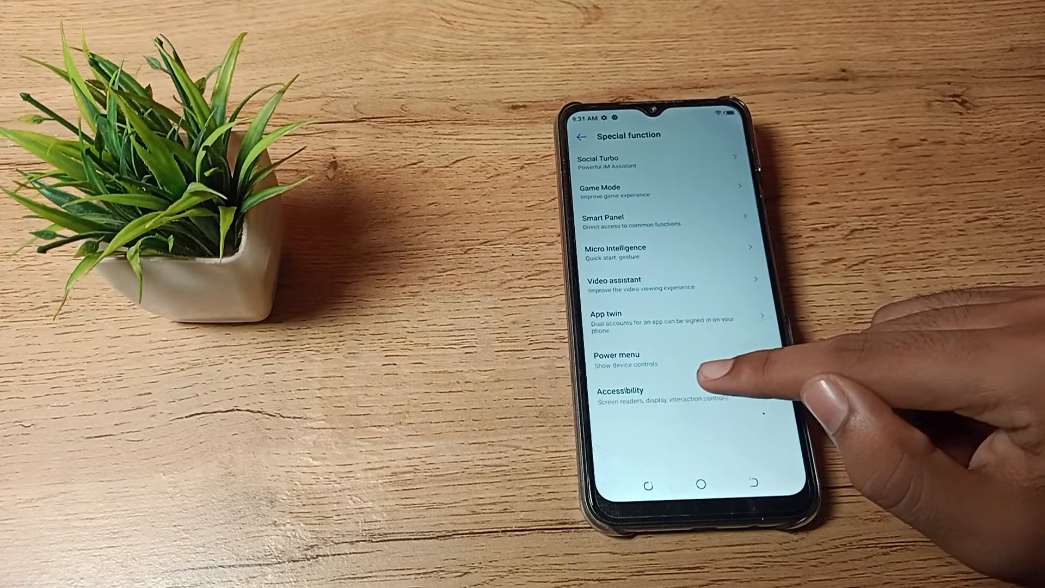
Switch off Use color correction under Accessibility and return to the app drawer.
click(634, 391)
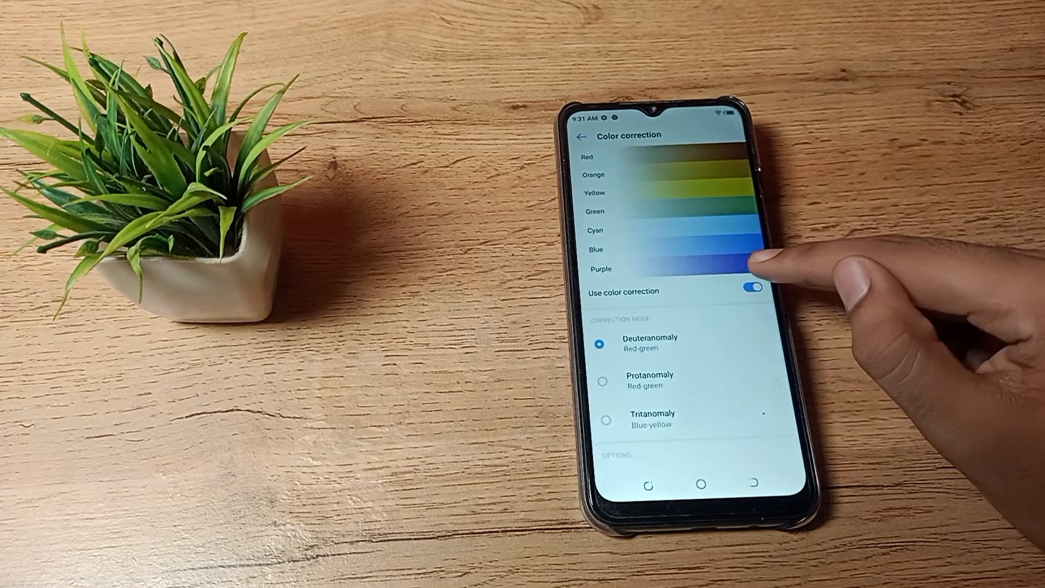
click(583, 135)
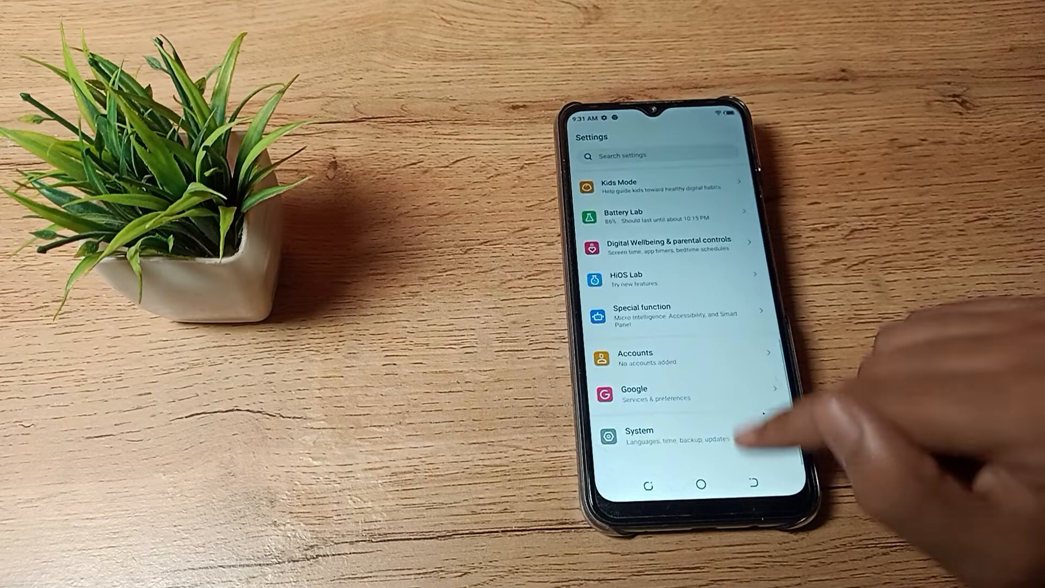
click(685, 483)
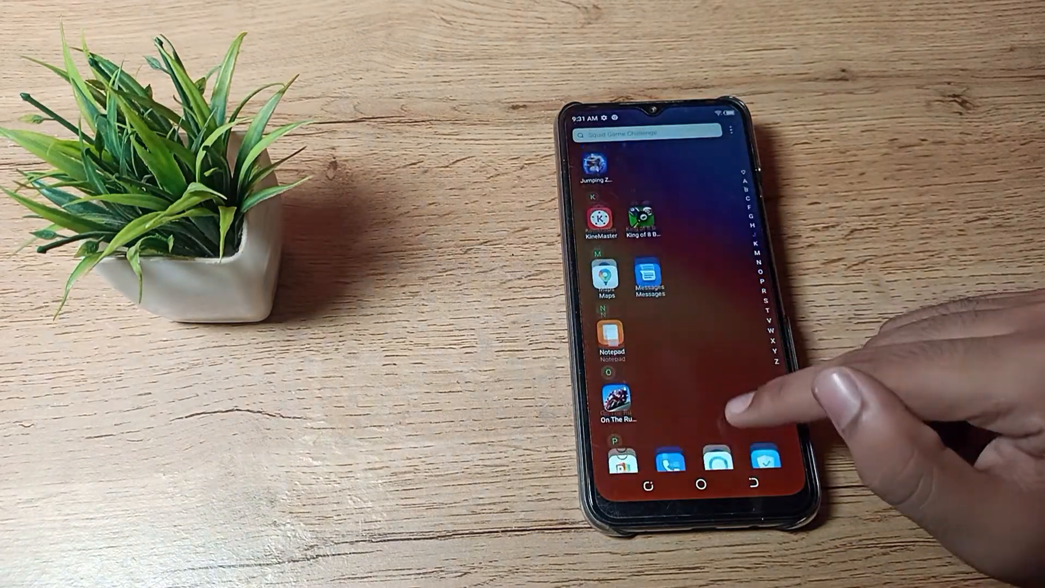